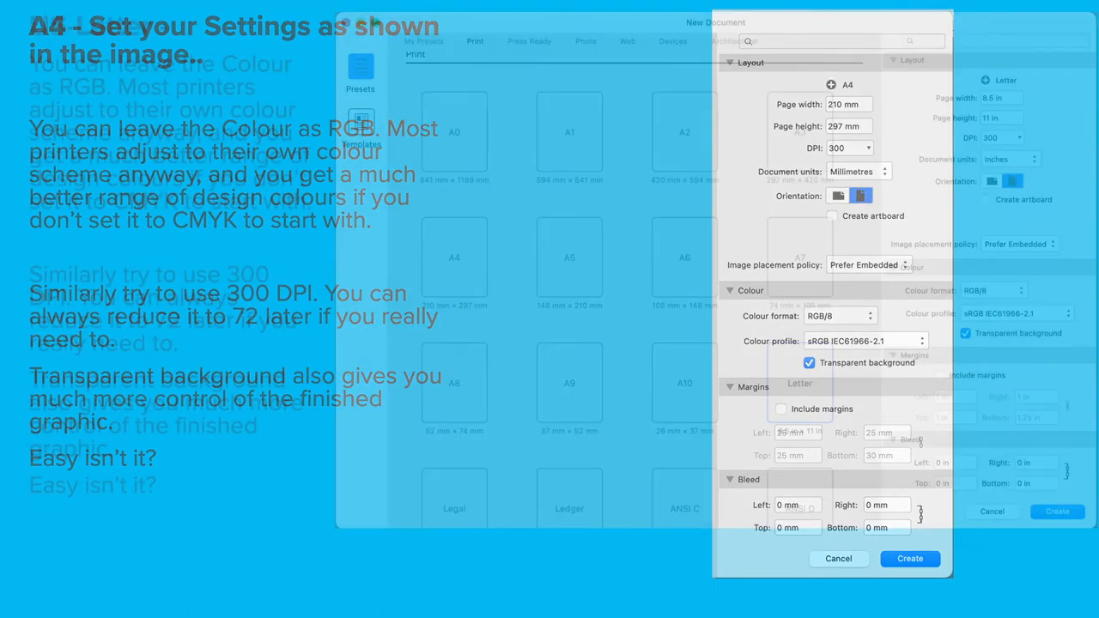
Choose the US Letter preset (8.5 × 11 in, 300 DPI, RGB/8, transparent background)
click(800, 383)
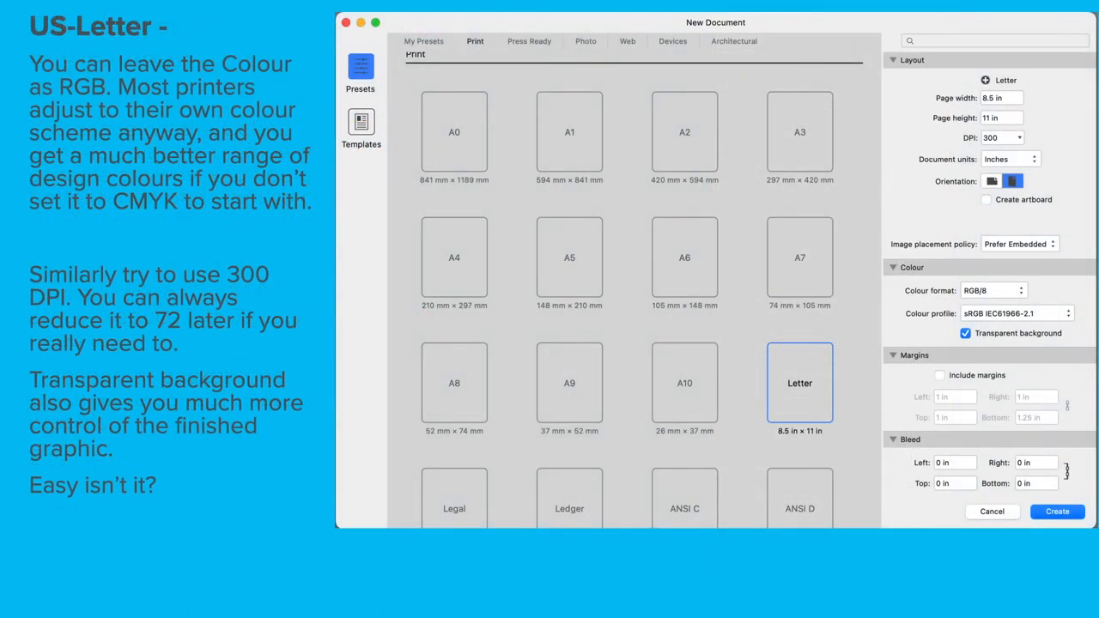